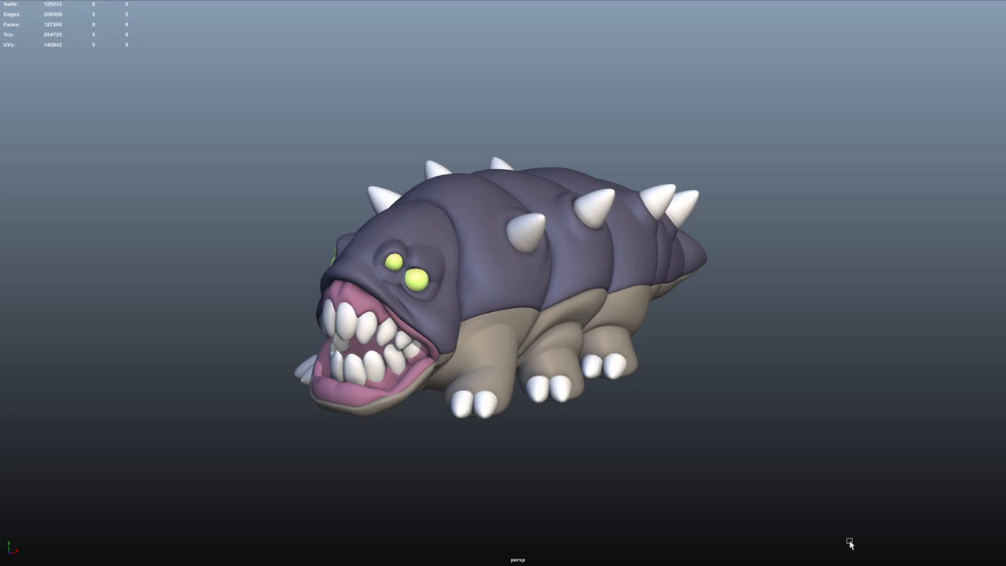
{"action": "mouse_move", "coordinate": [783, 424]}
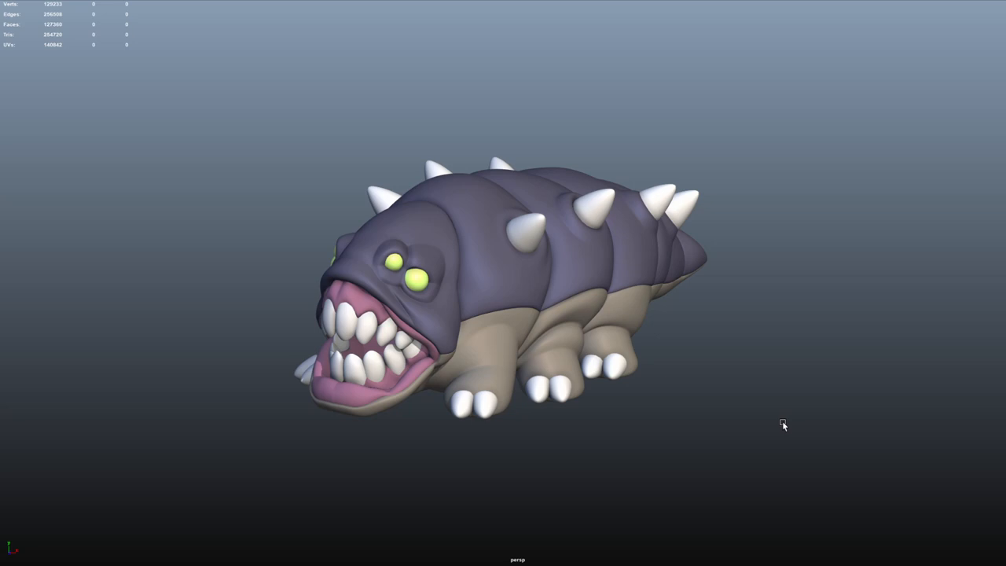
Step: Orbit the crawling creature's side and open mouth, then around both boss forms
{"action": "left_click_drag", "start_coordinate": [783, 425], "coordinate": [703, 446]}
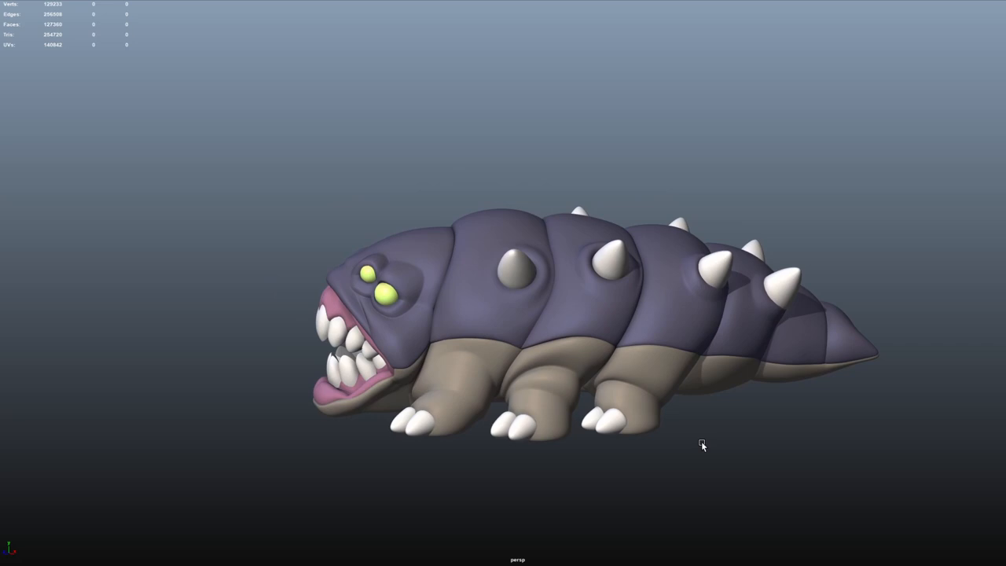
{"action": "left_click_drag", "start_coordinate": [702, 447], "coordinate": [694, 451]}
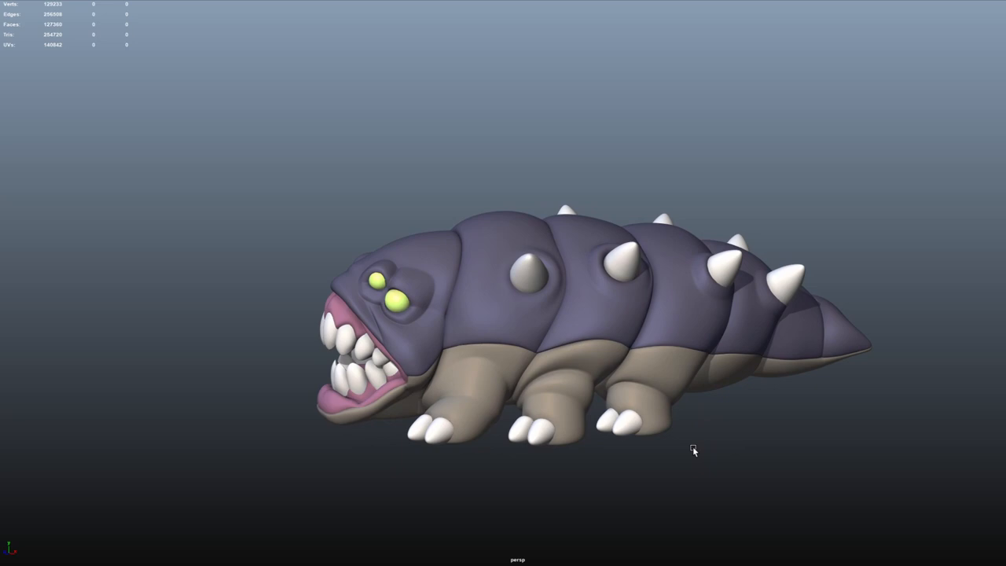
{"action": "left_click_drag", "start_coordinate": [694, 451], "coordinate": [755, 448]}
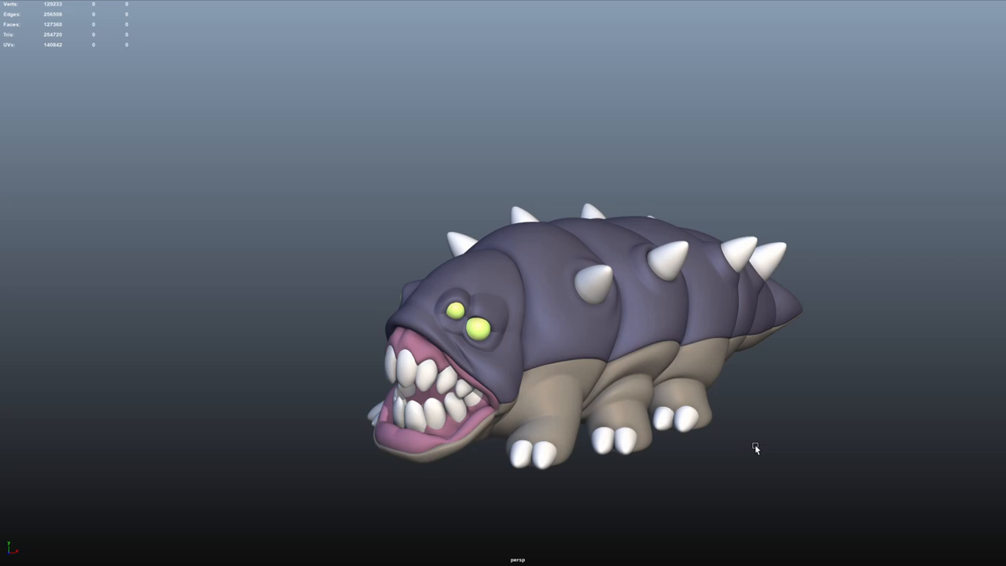
{"action": "left_click_drag", "start_coordinate": [754, 448], "coordinate": [698, 396]}
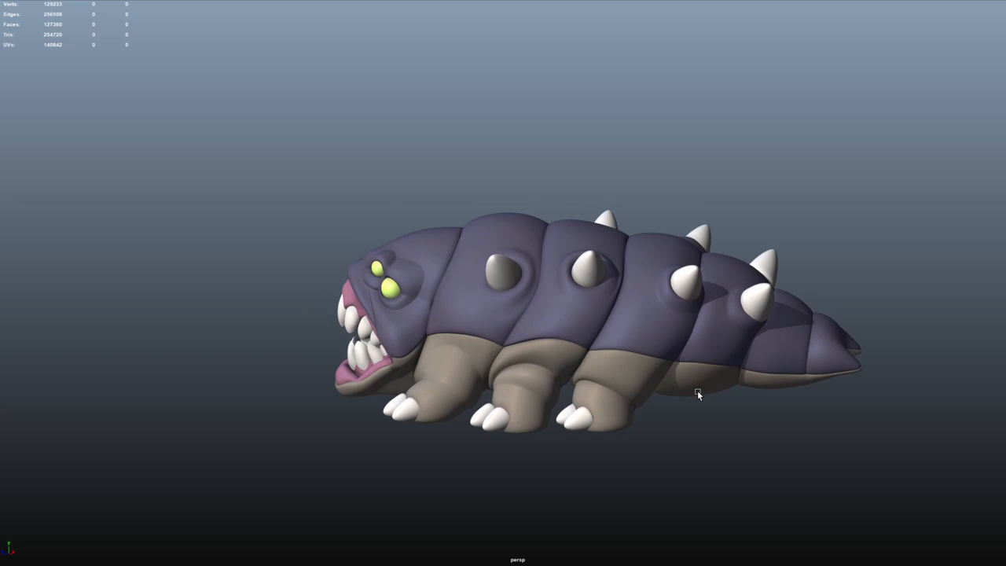
{"action": "left_click_drag", "start_coordinate": [698, 395], "coordinate": [650, 360]}
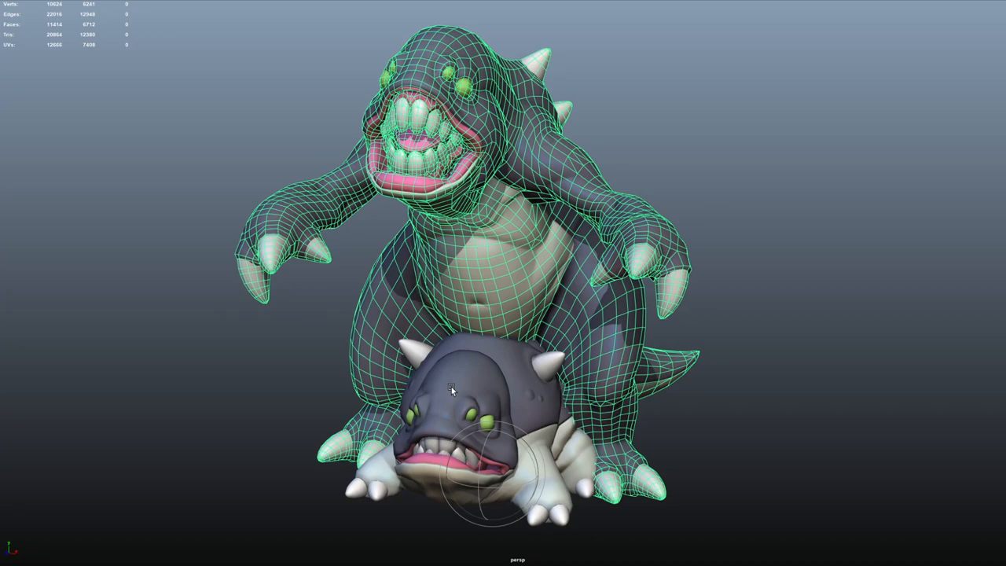
{"action": "left_click_drag", "start_coordinate": [452, 391], "coordinate": [507, 252]}
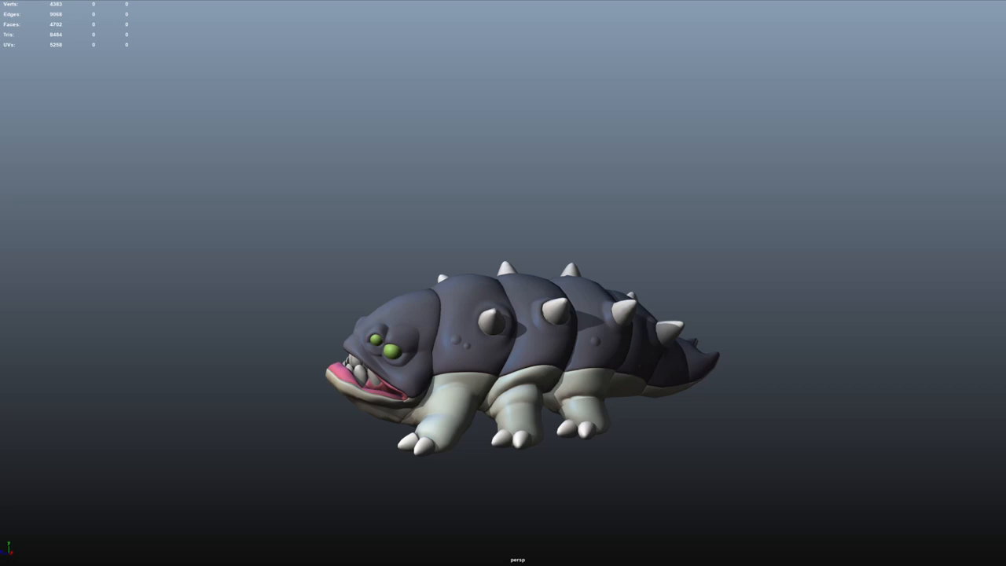
Step: Orbit the low-poly creature's front, then tumble around the upright boss form's sides
{"action": "left_click_drag", "start_coordinate": [519, 354], "coordinate": [582, 354]}
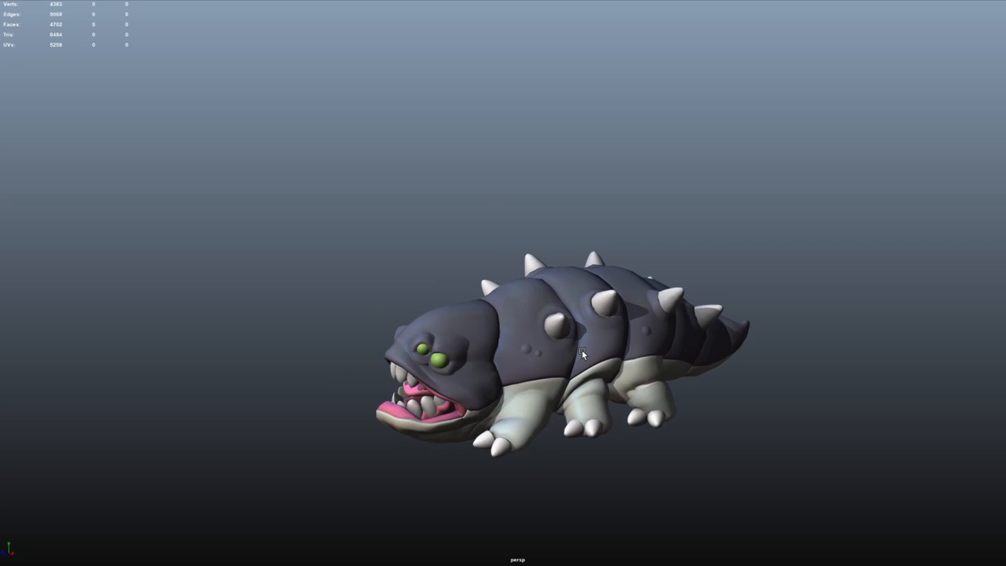
{"action": "left_click_drag", "start_coordinate": [581, 352], "coordinate": [471, 523]}
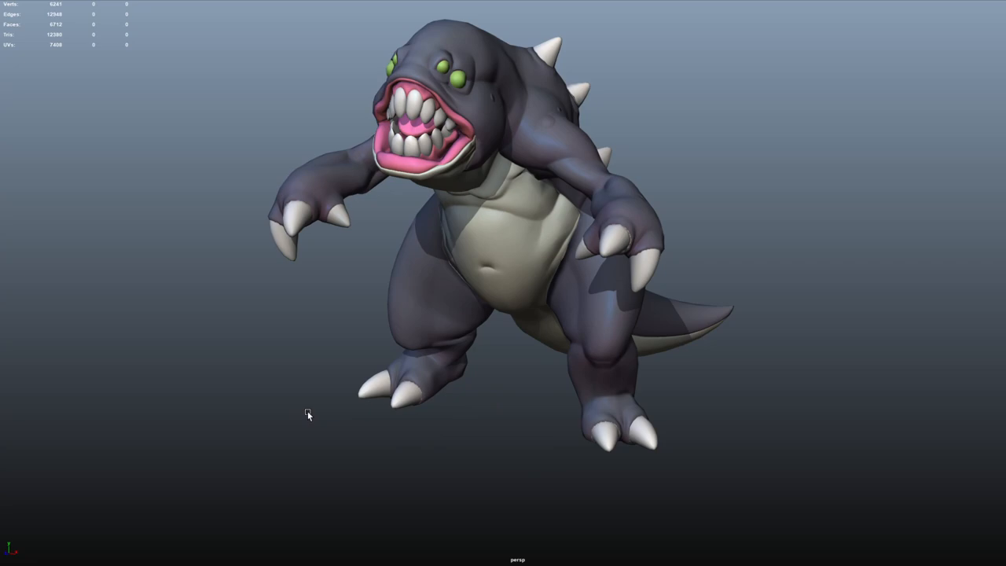
{"action": "left_click_drag", "start_coordinate": [309, 415], "coordinate": [541, 367]}
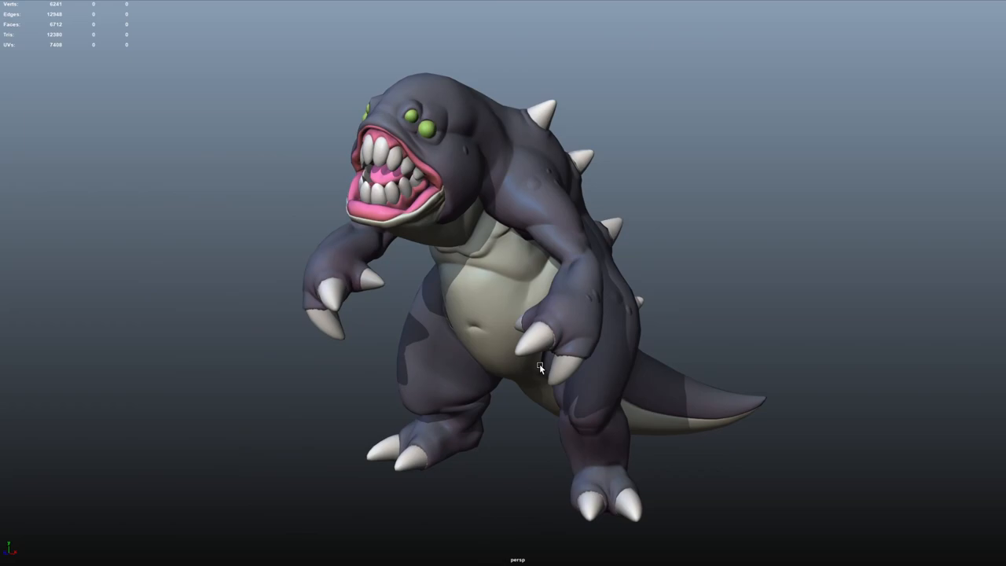
{"action": "left_click_drag", "start_coordinate": [540, 368], "coordinate": [717, 405]}
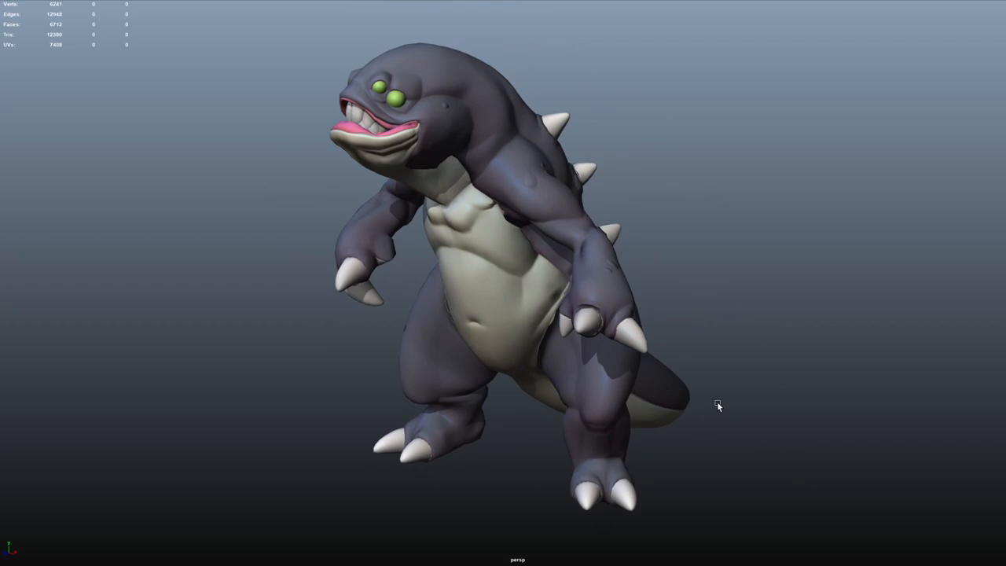
{"action": "left_click_drag", "start_coordinate": [717, 407], "coordinate": [421, 487]}
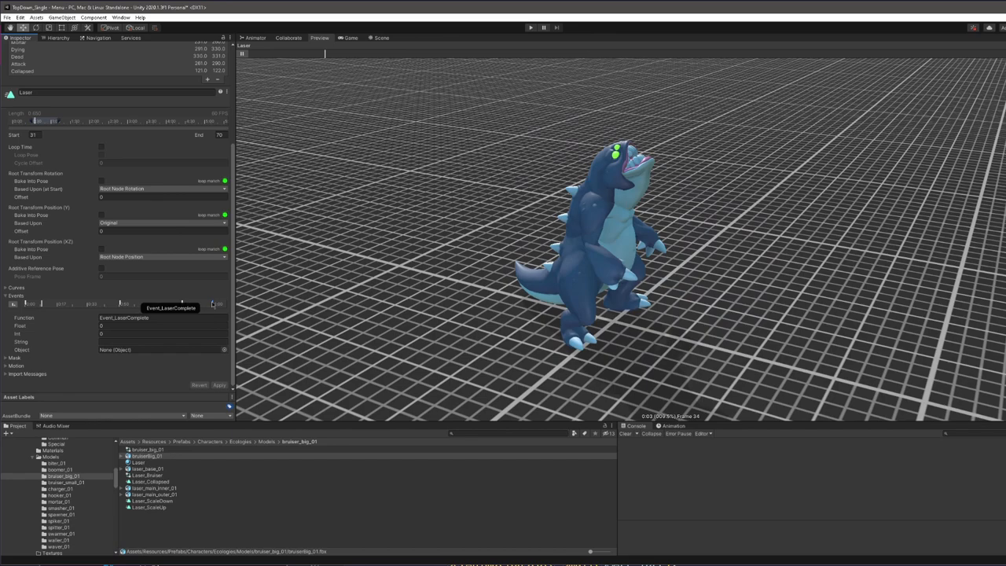
Step: Inspect the Laser clip's Event_LaserComplete animation event on bruiserBig_01
{"action": "left_click", "coordinate": [15, 92]}
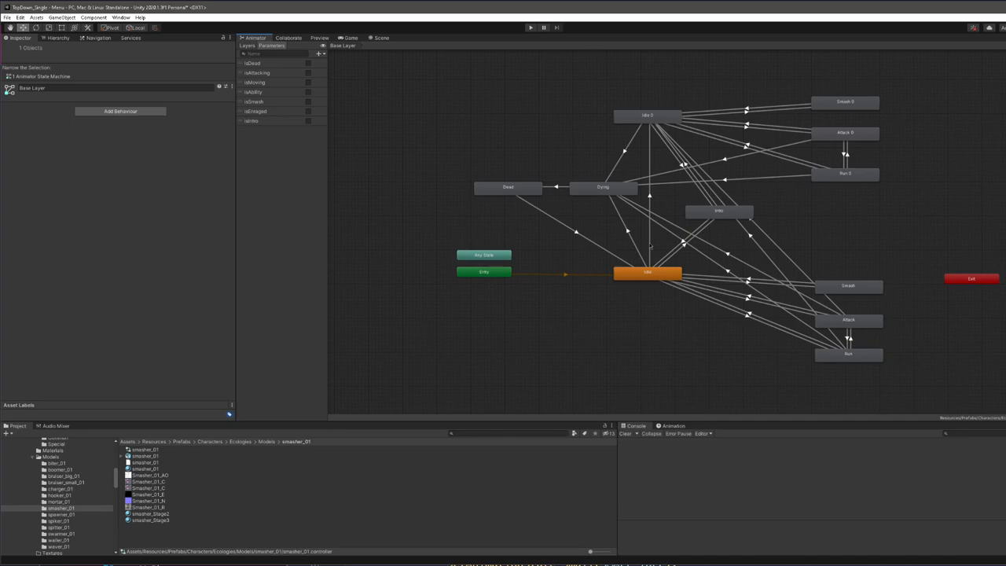
{"action": "mouse_move", "coordinate": [342, 97]}
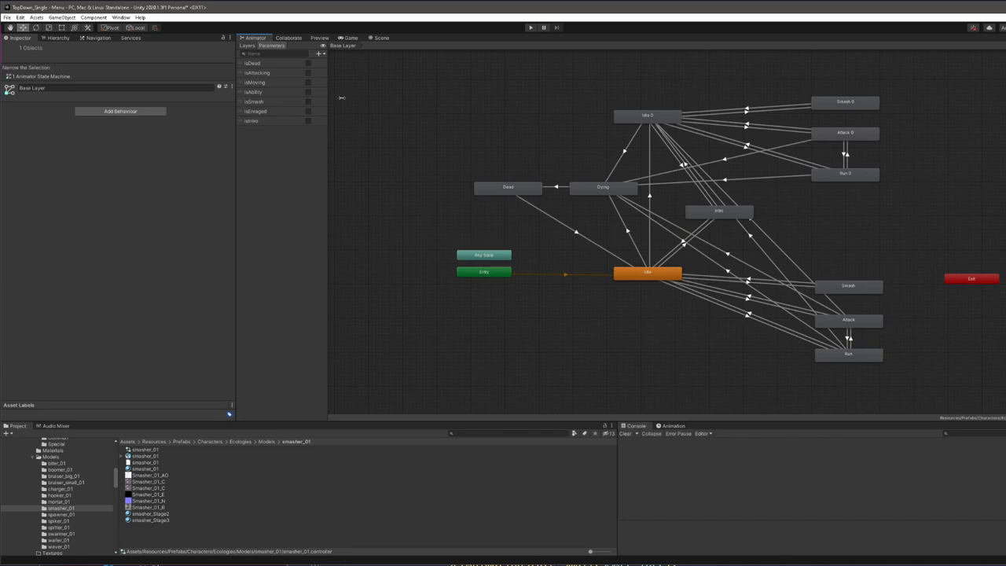
Step: Inspect the Idle-to-Dying transition and its isDead true condition
{"action": "left_click", "coordinate": [628, 230]}
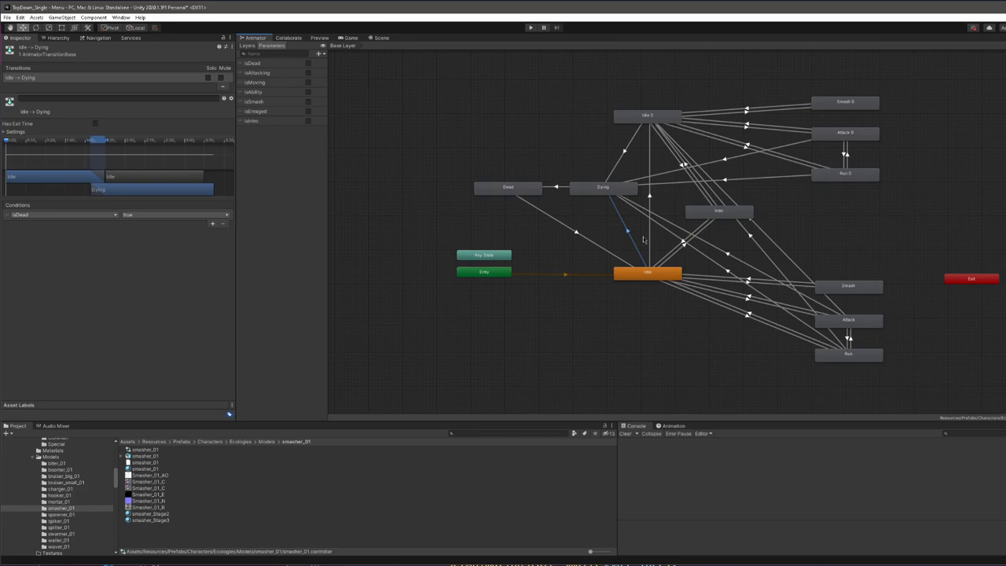
{"action": "mouse_move", "coordinate": [708, 253]}
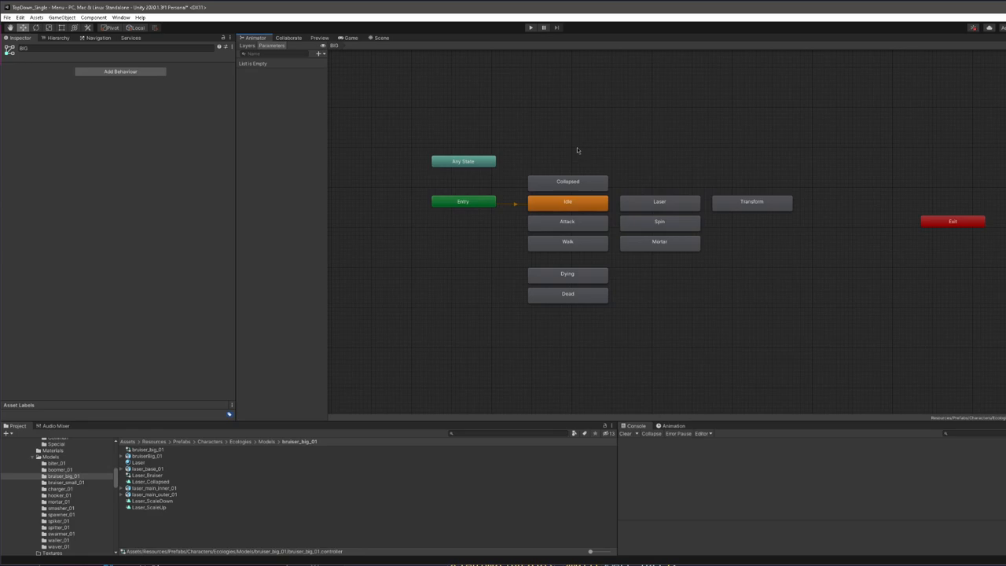
{"action": "mouse_move", "coordinate": [748, 327]}
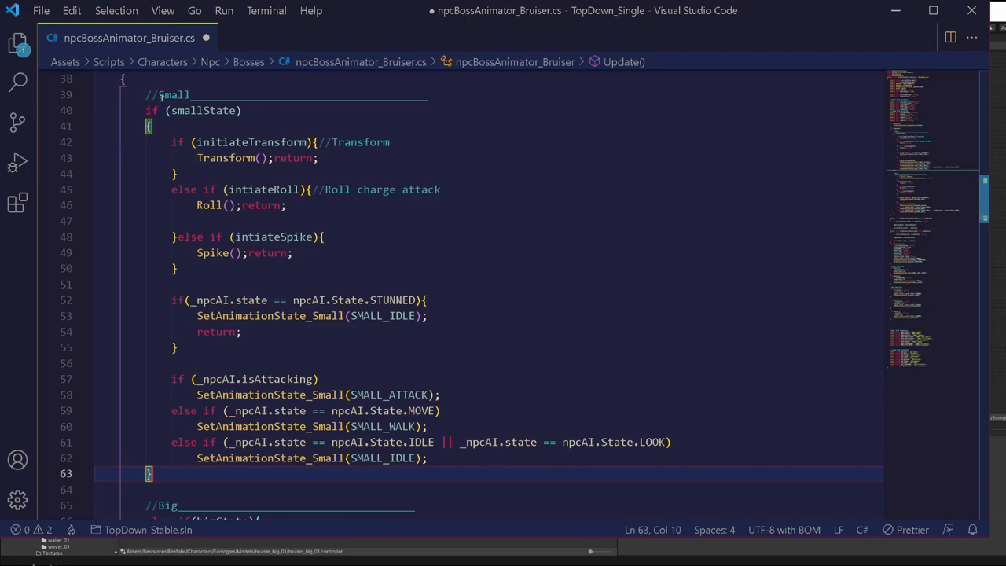
Step: Scroll through npcBossAnimator_Bruiser.cs Update method's smallState and bigState branches
{"action": "scroll", "scroll_direction": "down", "scroll_amount": 3}
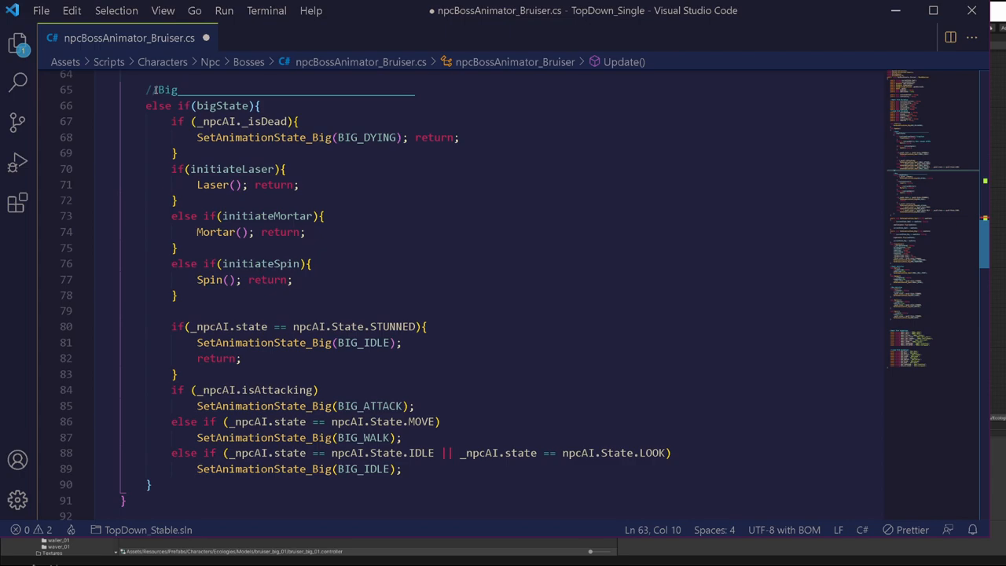
{"action": "mouse_move", "coordinate": [216, 390]}
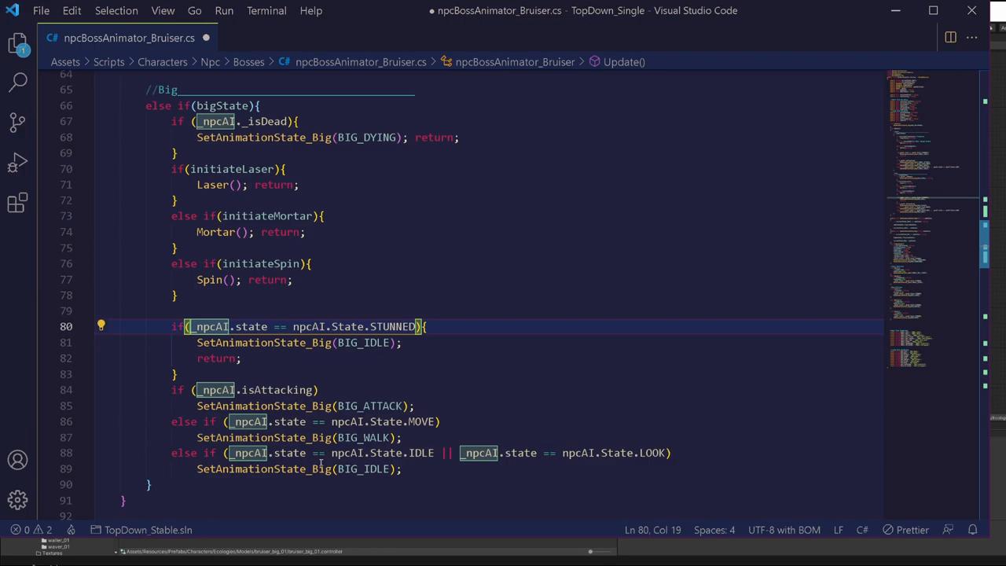
{"action": "scroll", "scroll_direction": "down", "scroll_amount": 3}
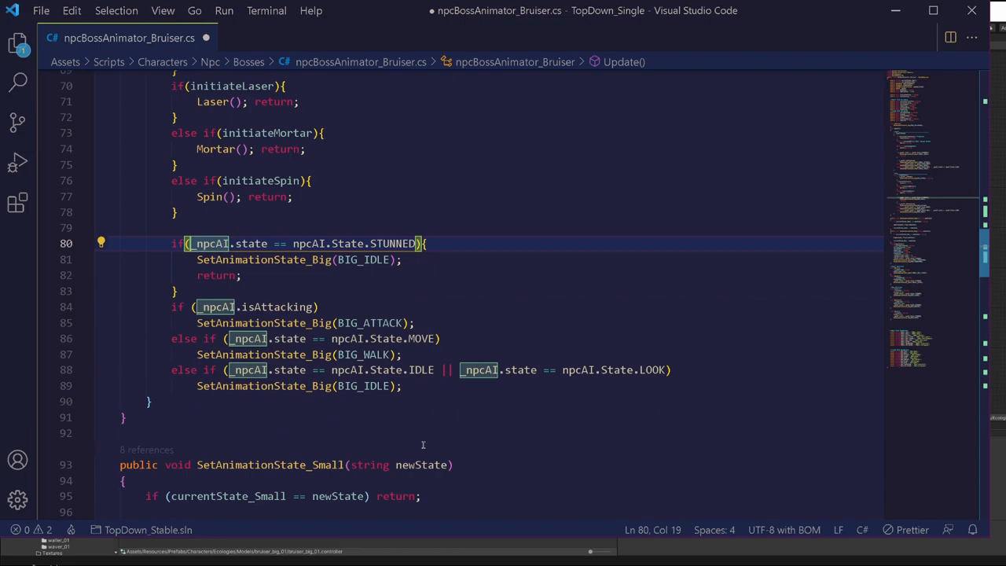
{"action": "scroll", "scroll_direction": "down", "scroll_amount": 3}
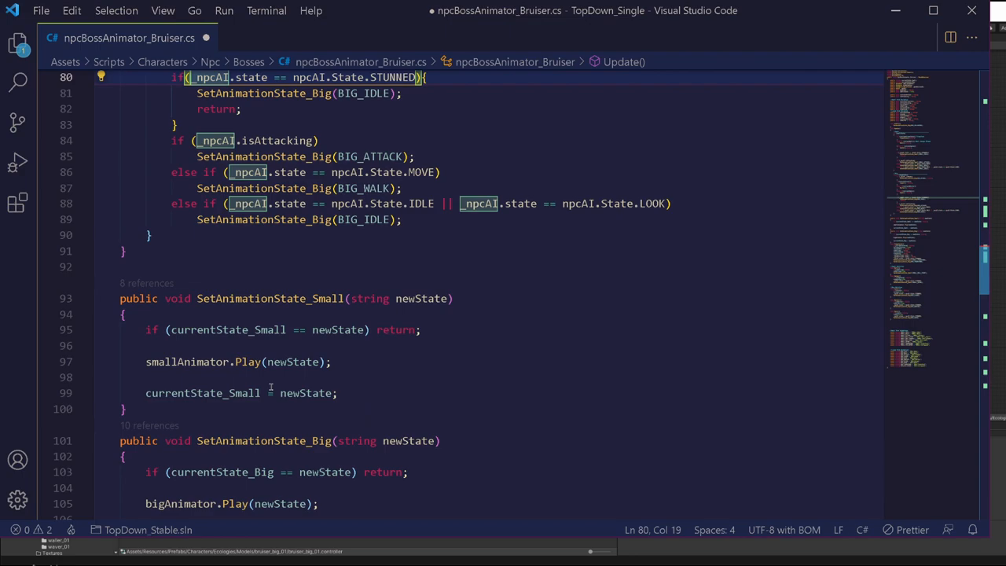
{"action": "double_click", "coordinate": [187, 362]}
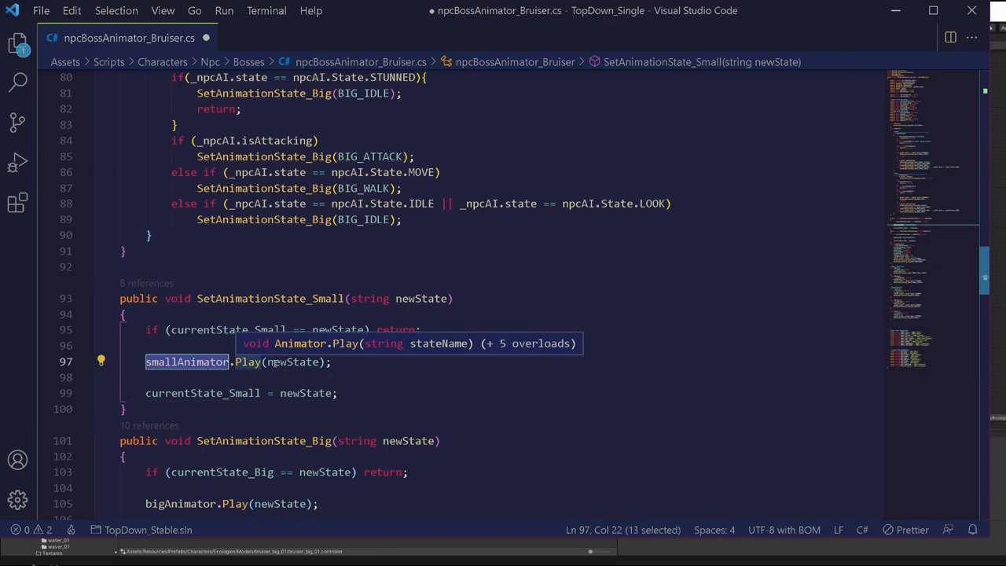
{"action": "mouse_move", "coordinate": [290, 362]}
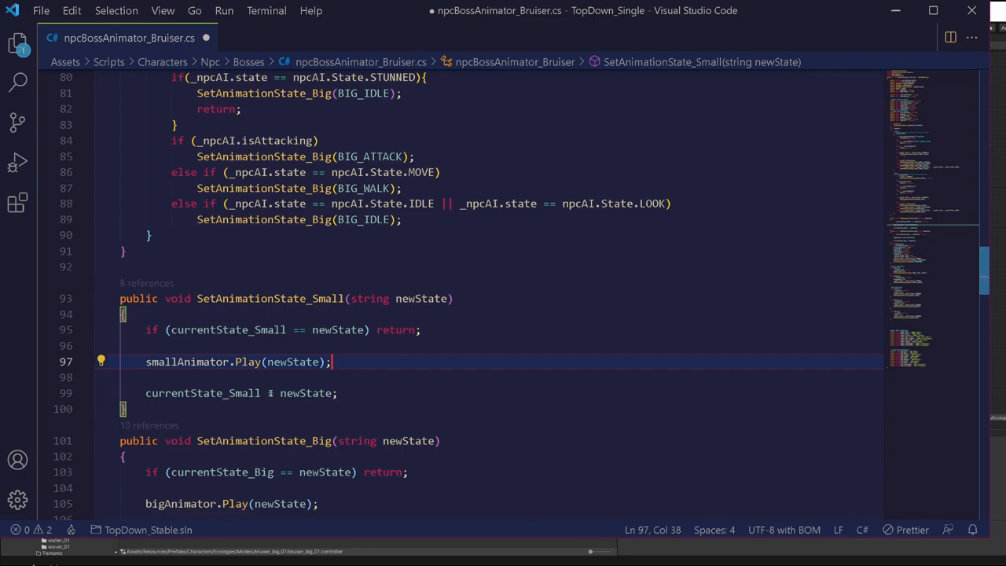
{"action": "mouse_move", "coordinate": [338, 329]}
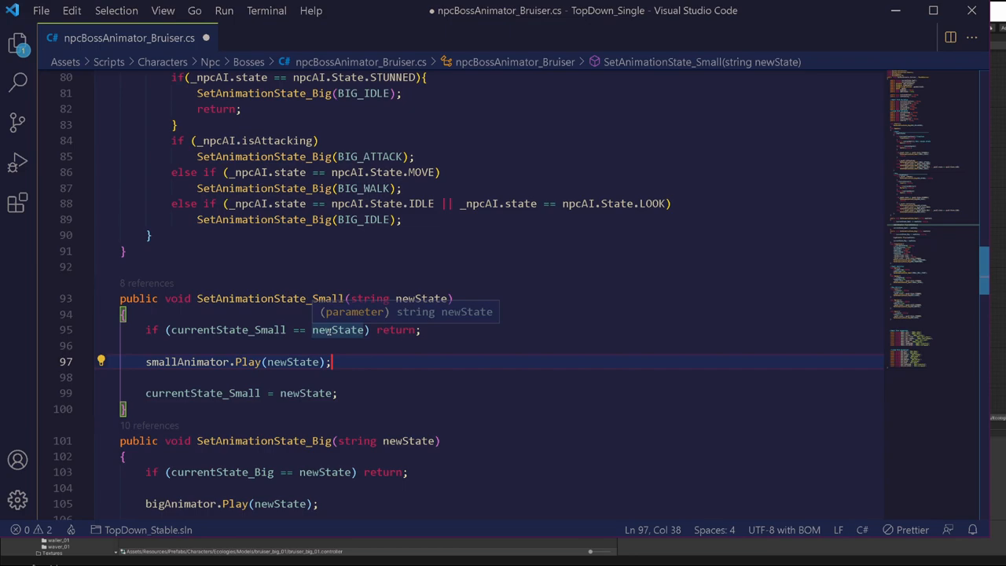
{"action": "mouse_move", "coordinate": [252, 266]}
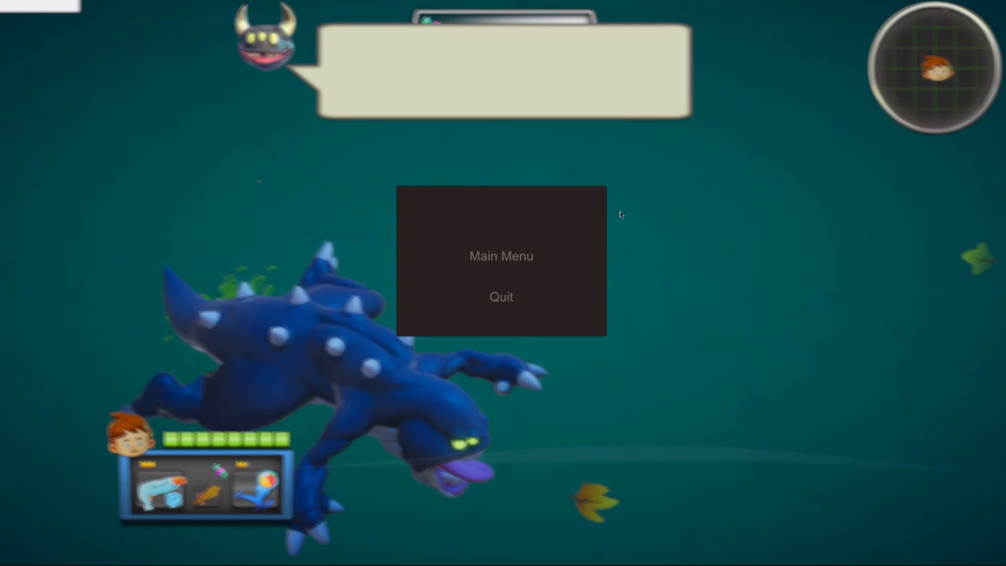
{"action": "mouse_move", "coordinate": [460, 341]}
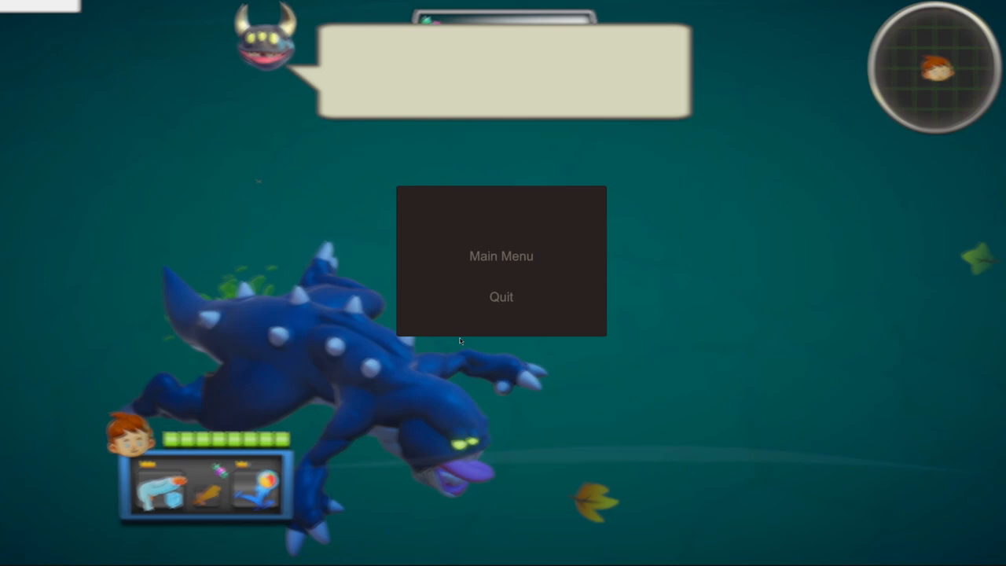
{"action": "mouse_move", "coordinate": [506, 273]}
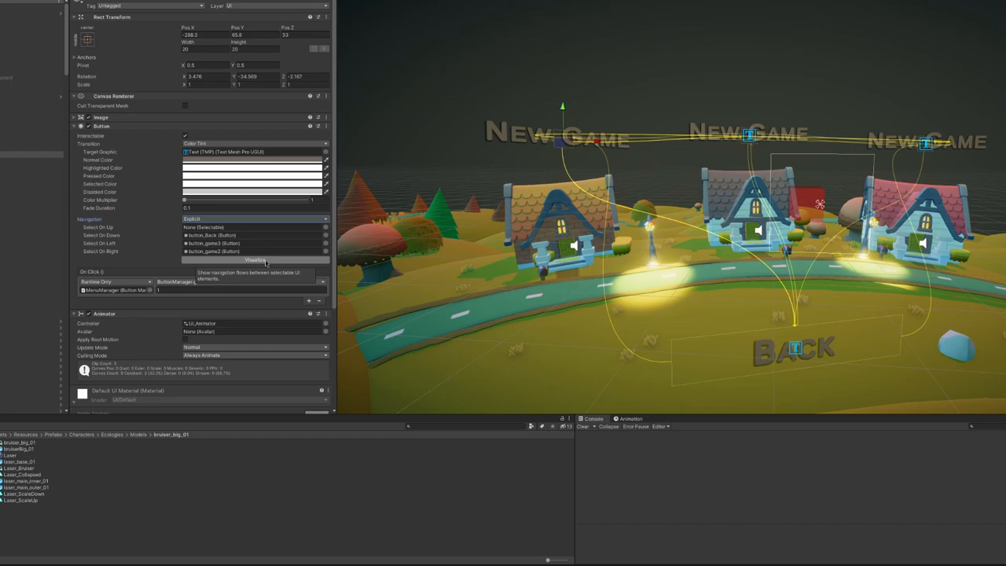
Step: Visualize the menu button's navigation arrows and review the Explicit navigation mode
{"action": "left_click", "coordinate": [255, 219]}
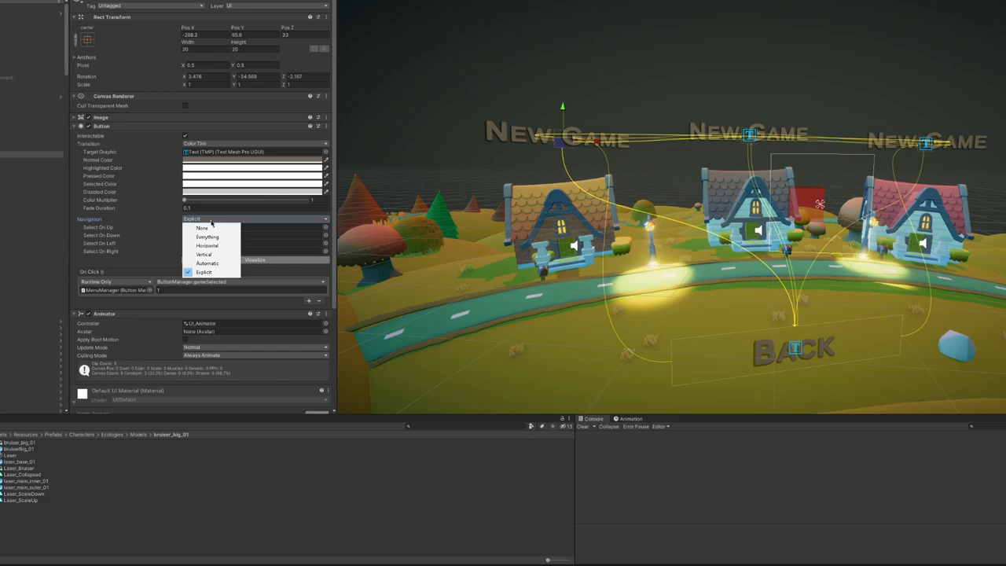
{"action": "left_click", "coordinate": [203, 272]}
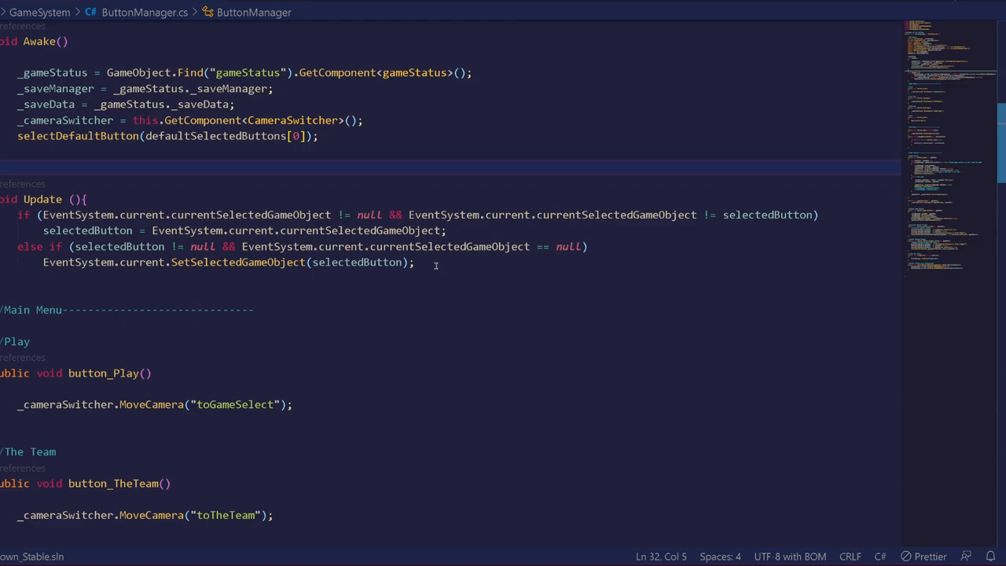
{"action": "mouse_move", "coordinate": [320, 191]}
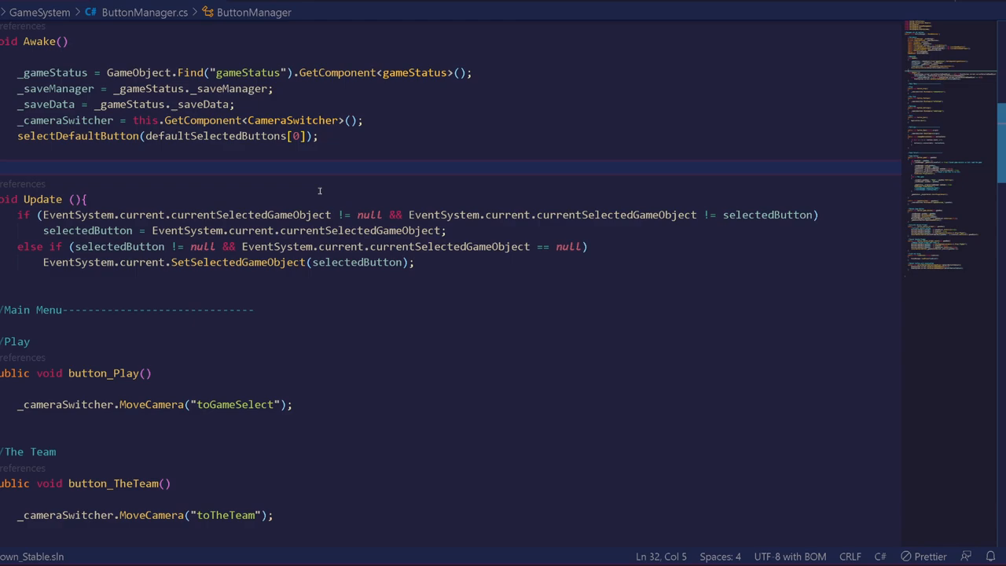
{"action": "mouse_move", "coordinate": [397, 194]}
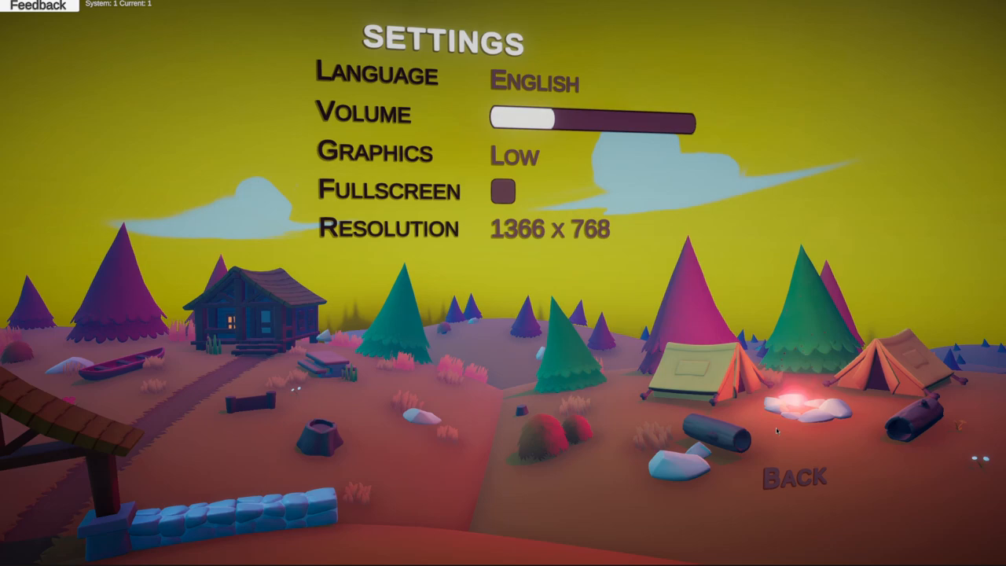
Step: Check the running game's Graphics quality and Resolution dropdown options
{"action": "left_click", "coordinate": [514, 155]}
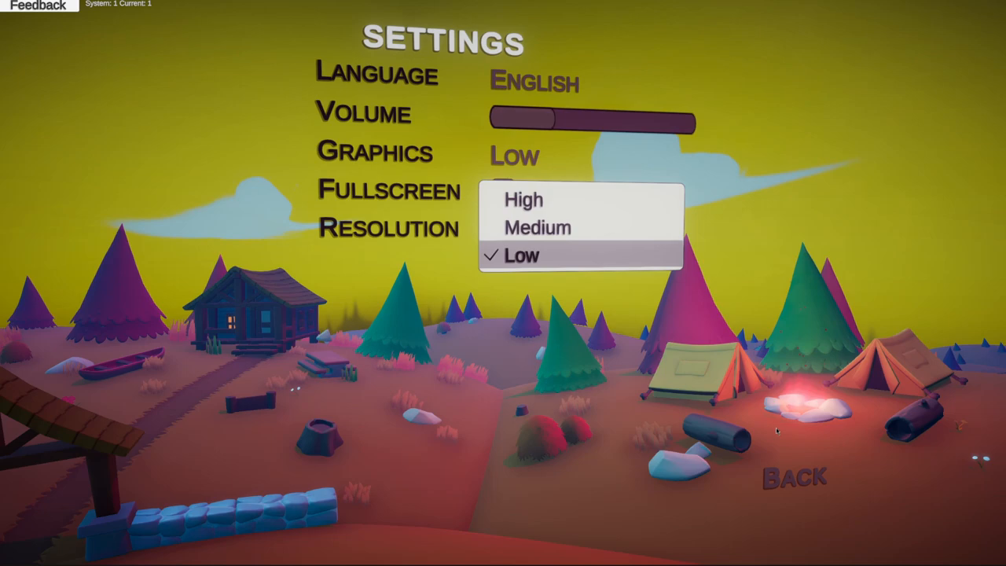
{"action": "left_click", "coordinate": [550, 228]}
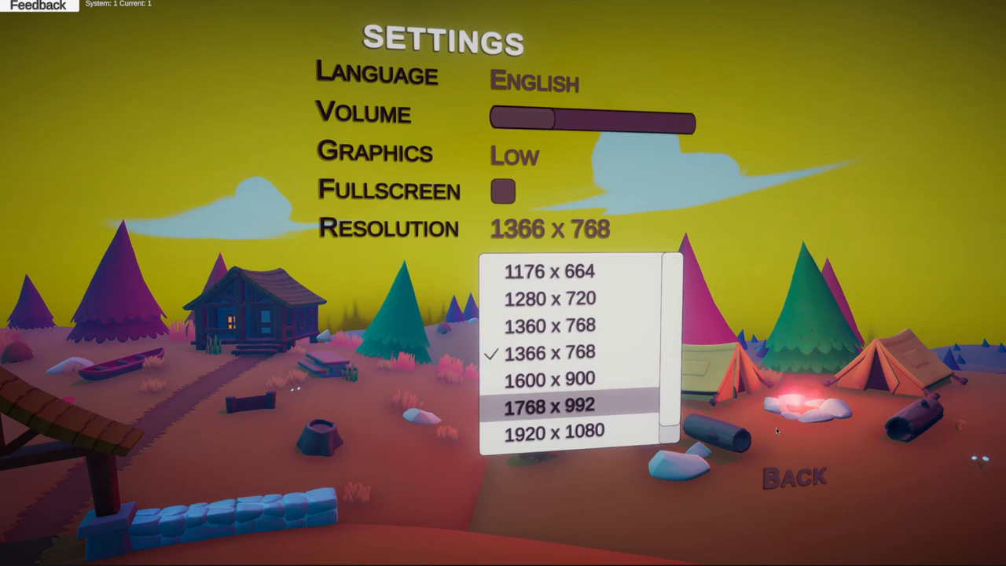